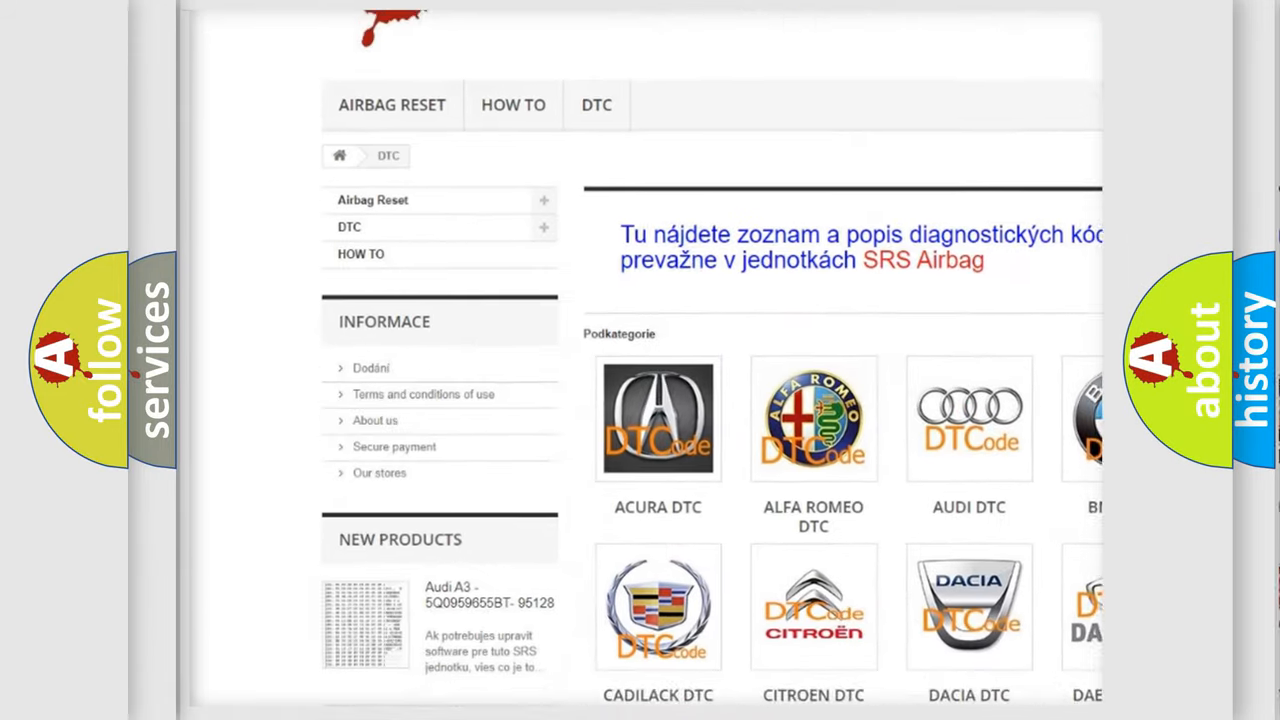
# Scroll down past the brand logos through the B-series code list, then back up slightly.
pyautogui.scroll(-3)
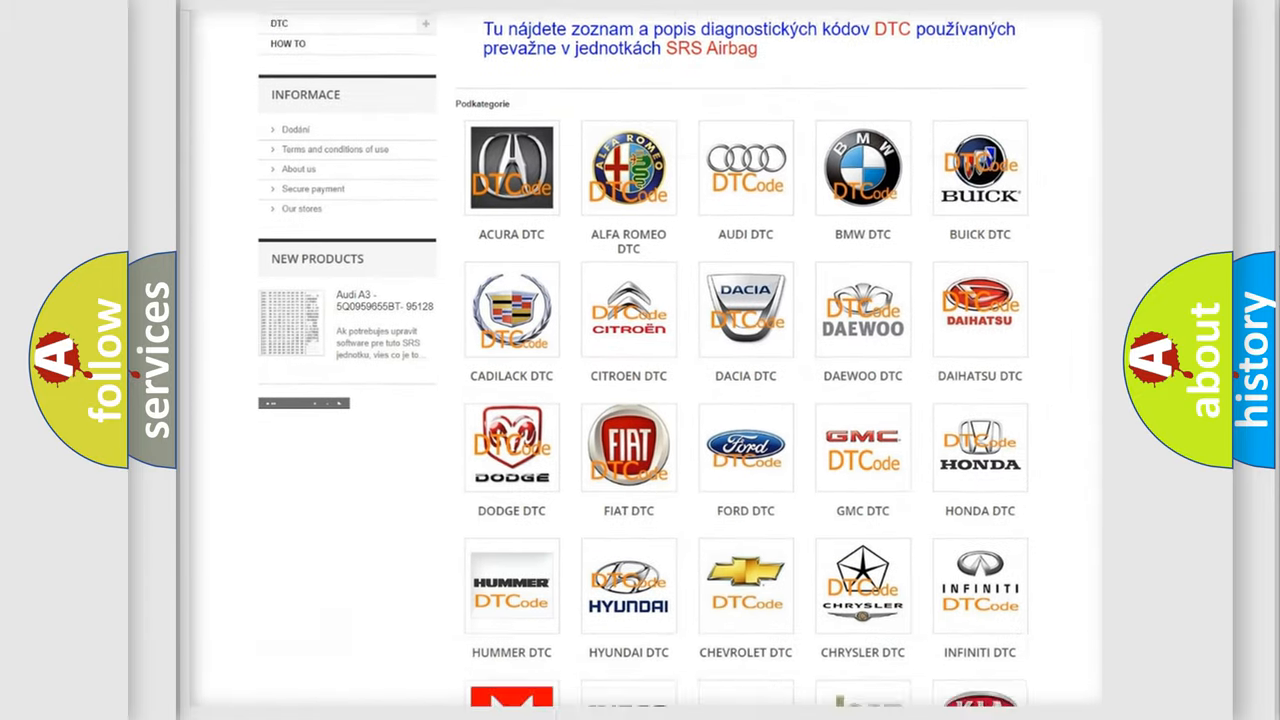
pyautogui.scroll(-3)
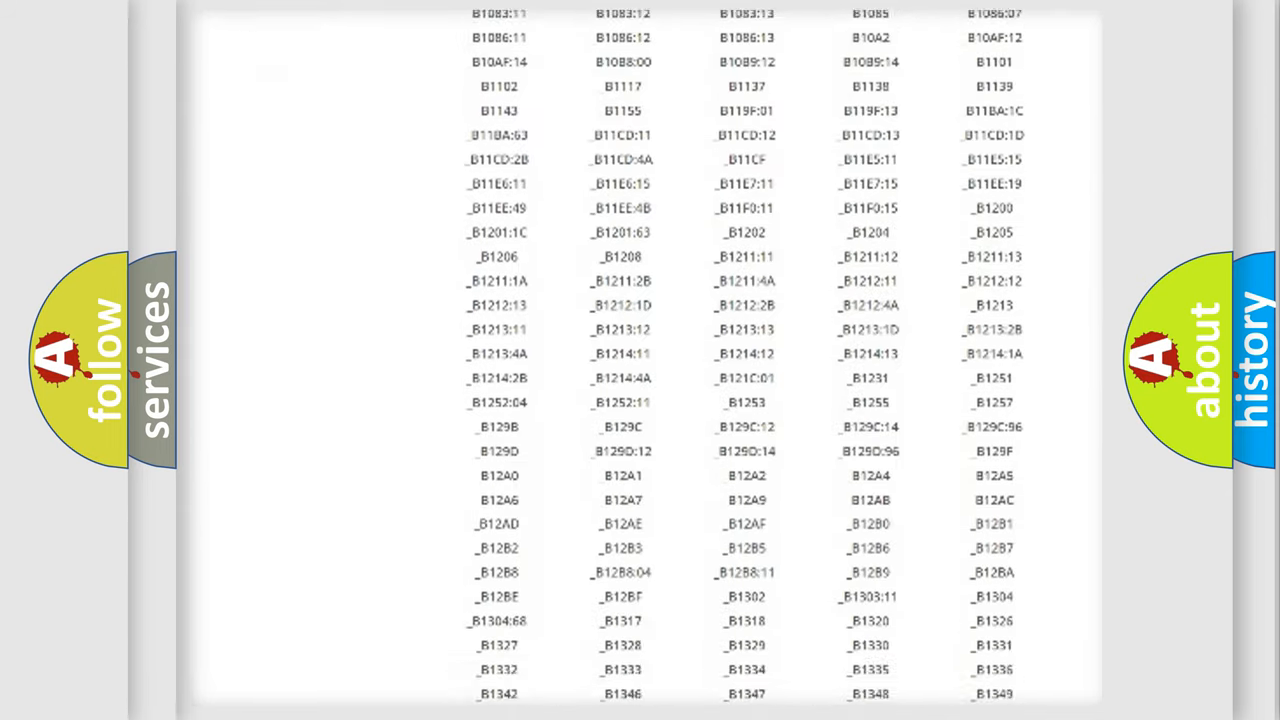
pyautogui.scroll(-3)
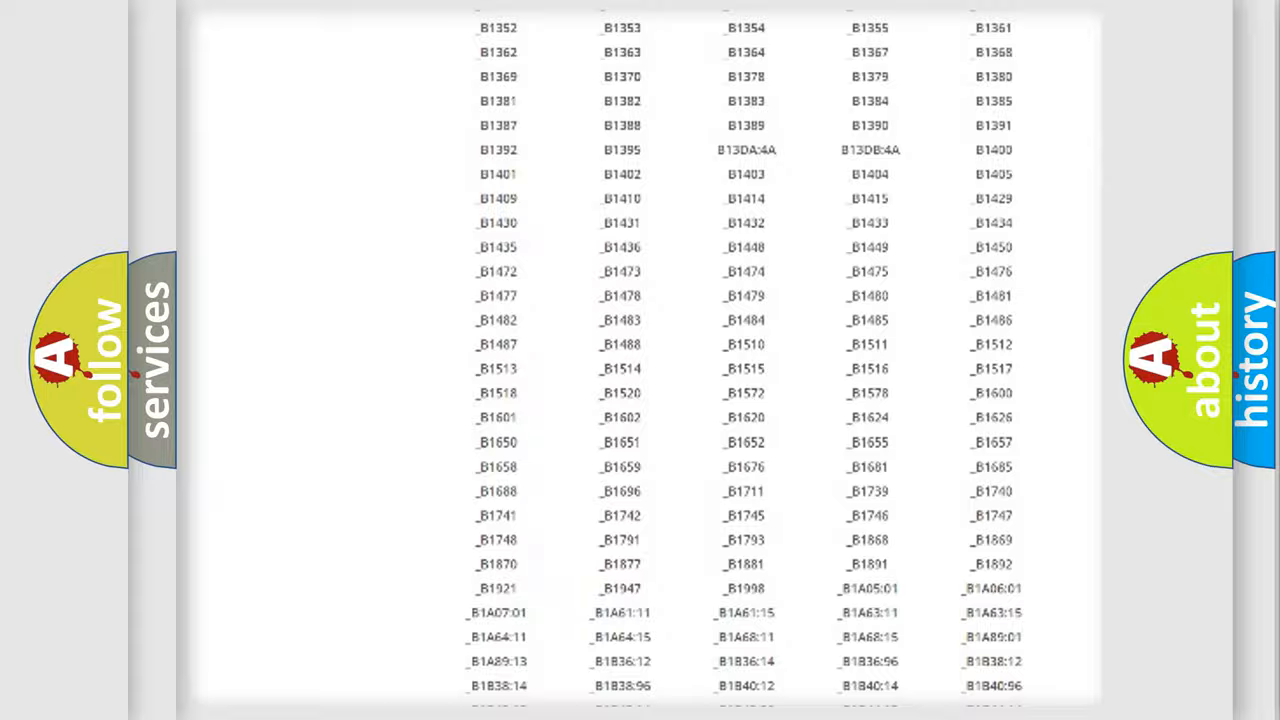
pyautogui.scroll(3)
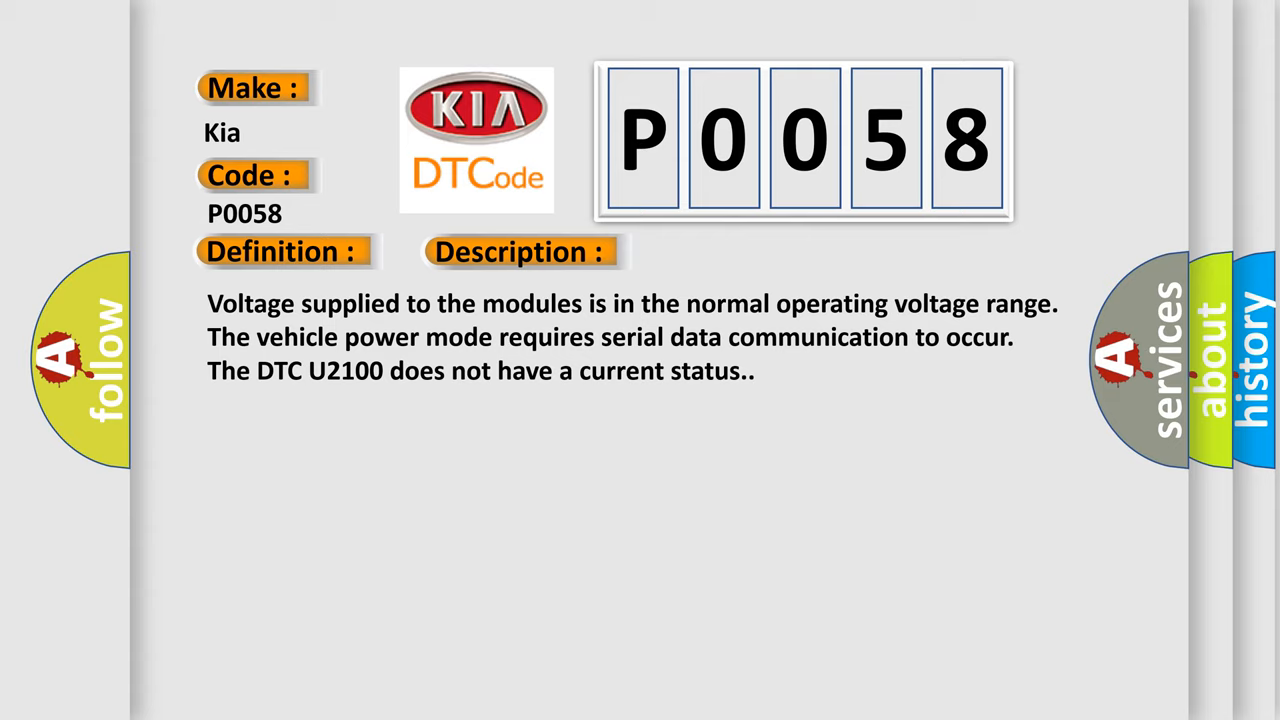
# Advance the P0058 slide from its Description text to the Cause section.
pyautogui.click(736, 252)
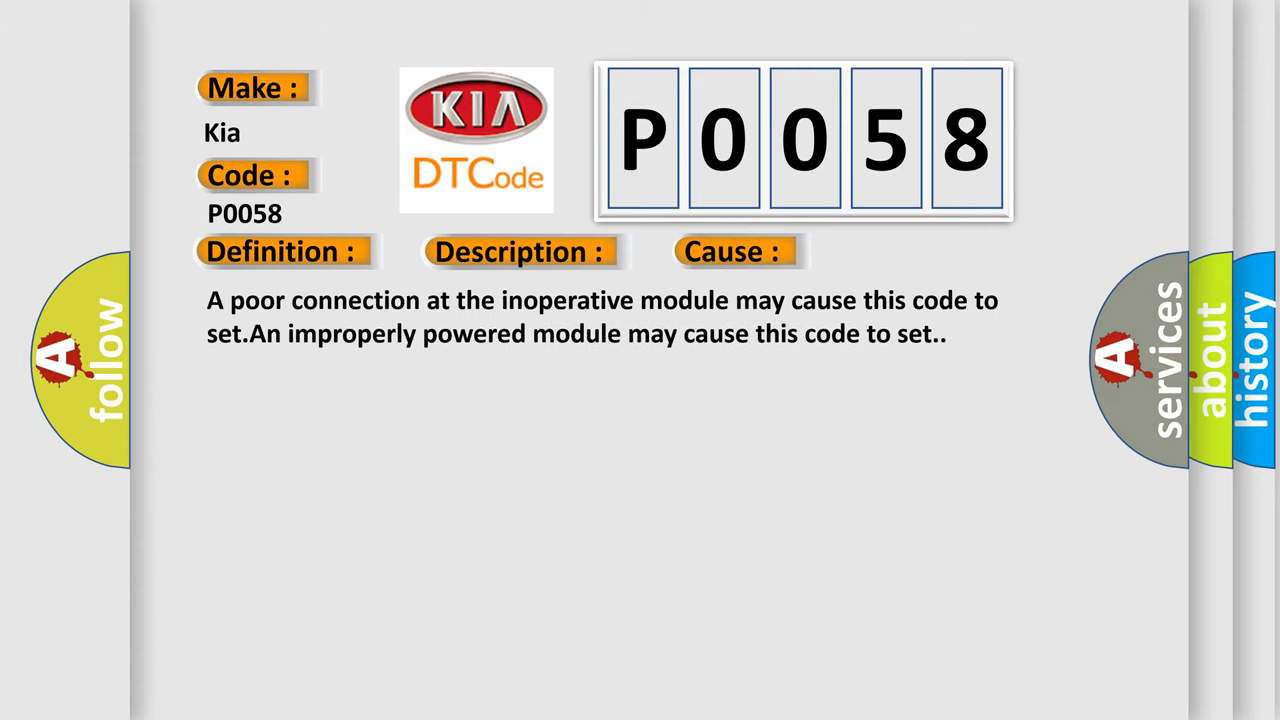